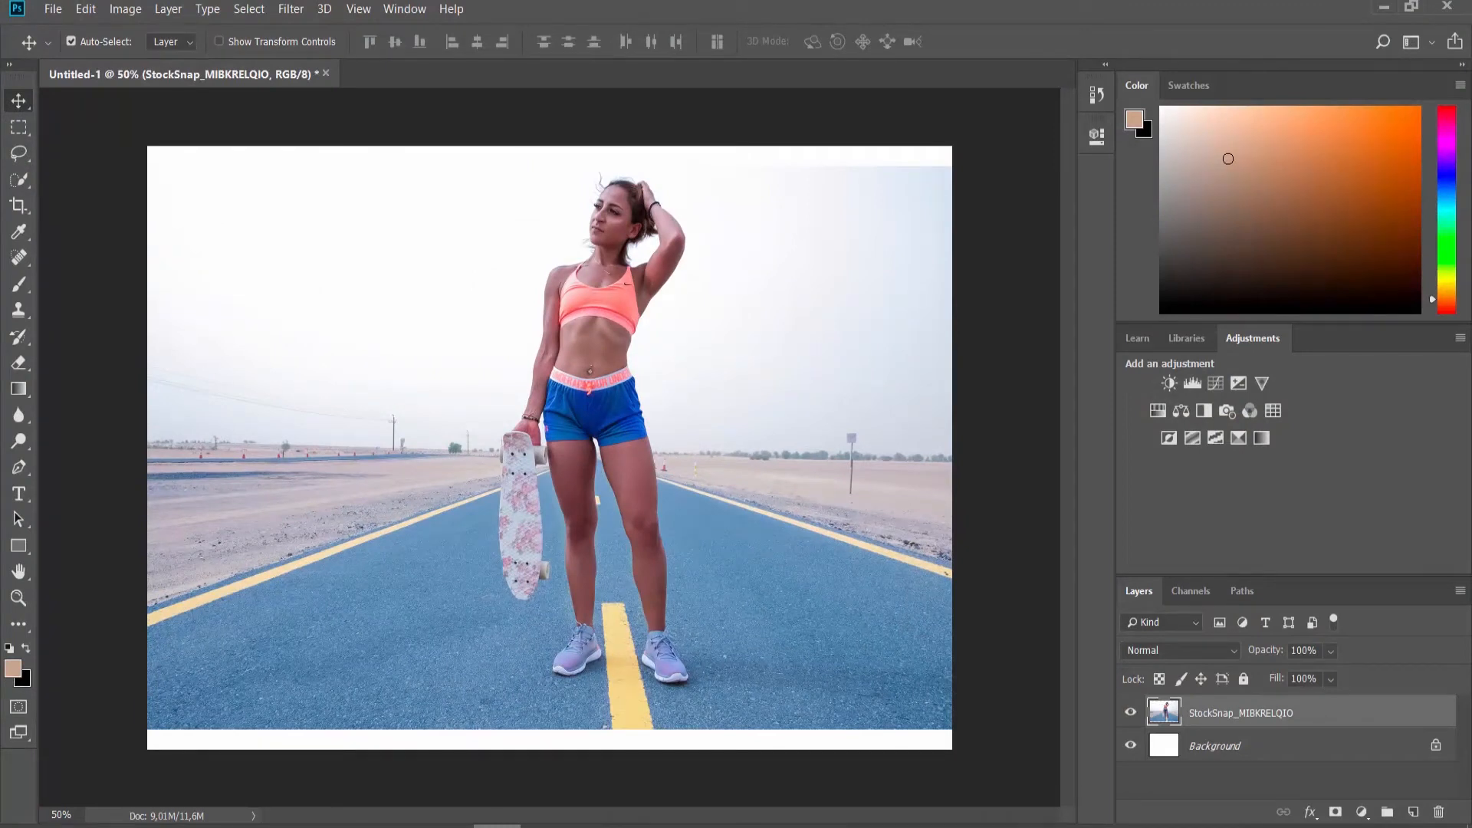
- Open the Edit menu to reach the Preferences submenu
click(83, 8)
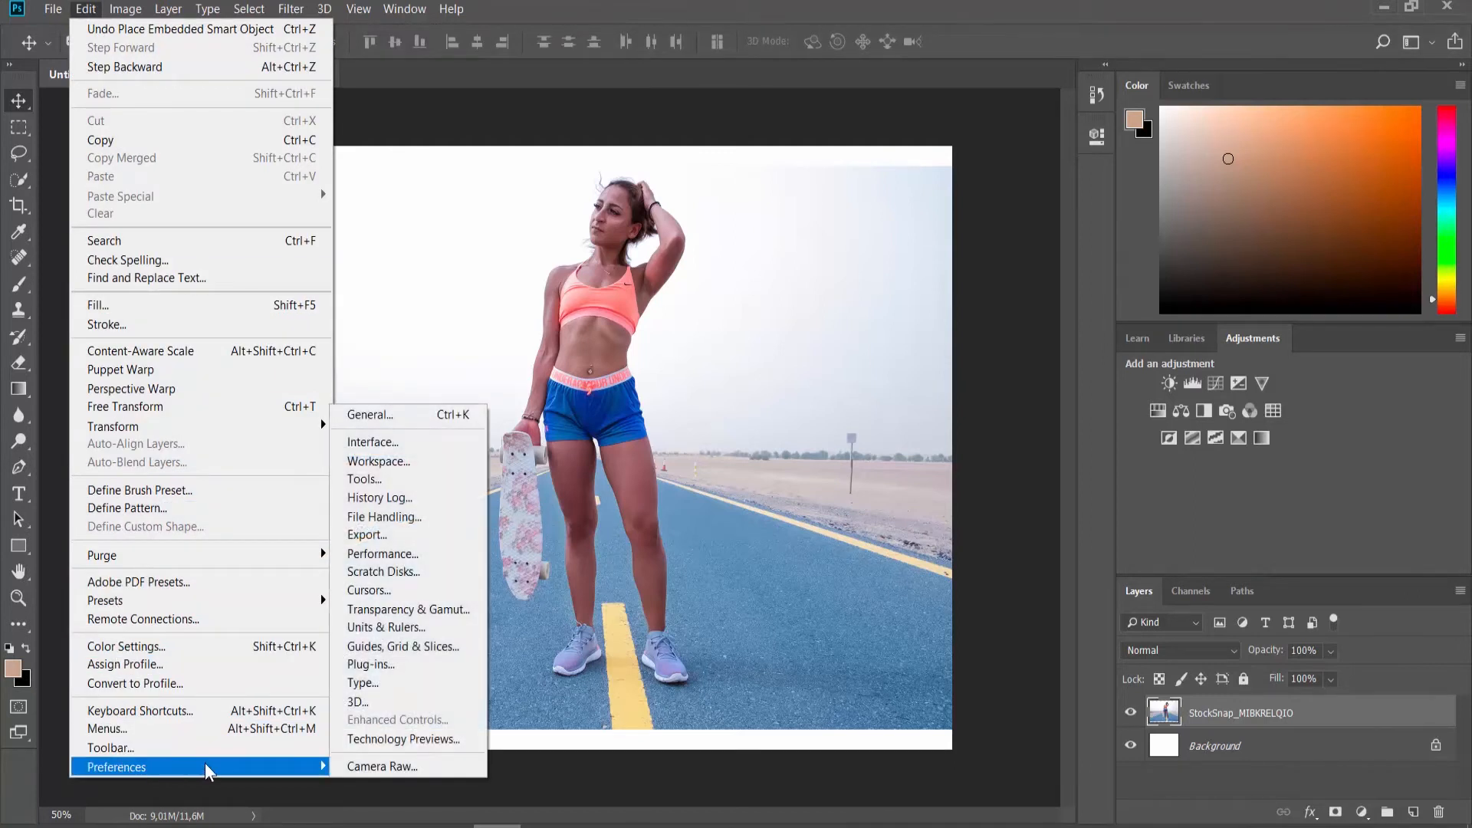
mouse_move(389, 426)
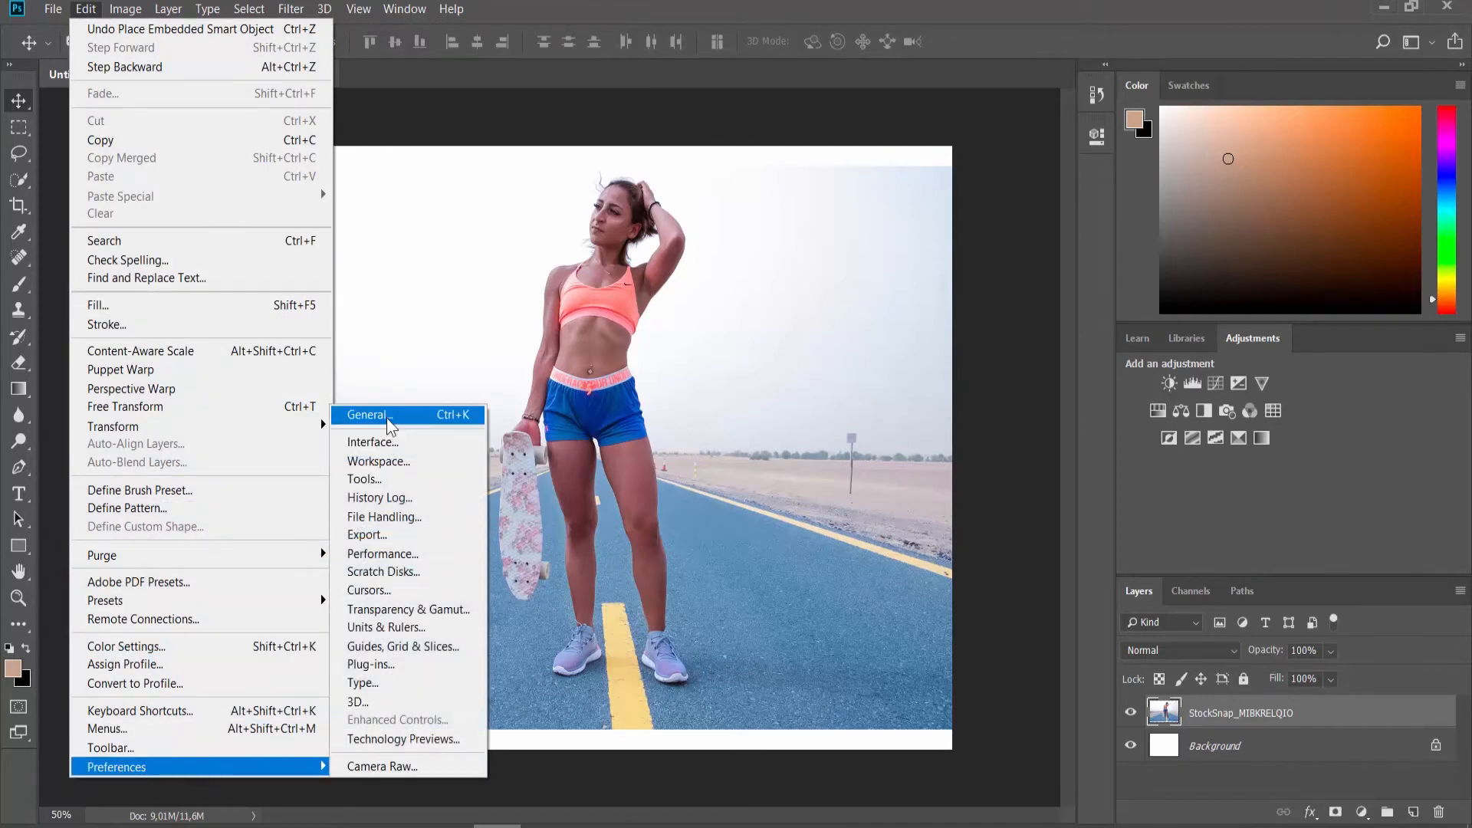
- Enable 'Show Start Workspace When No Documents Are Open' in General preferences and confirm
click(366, 415)
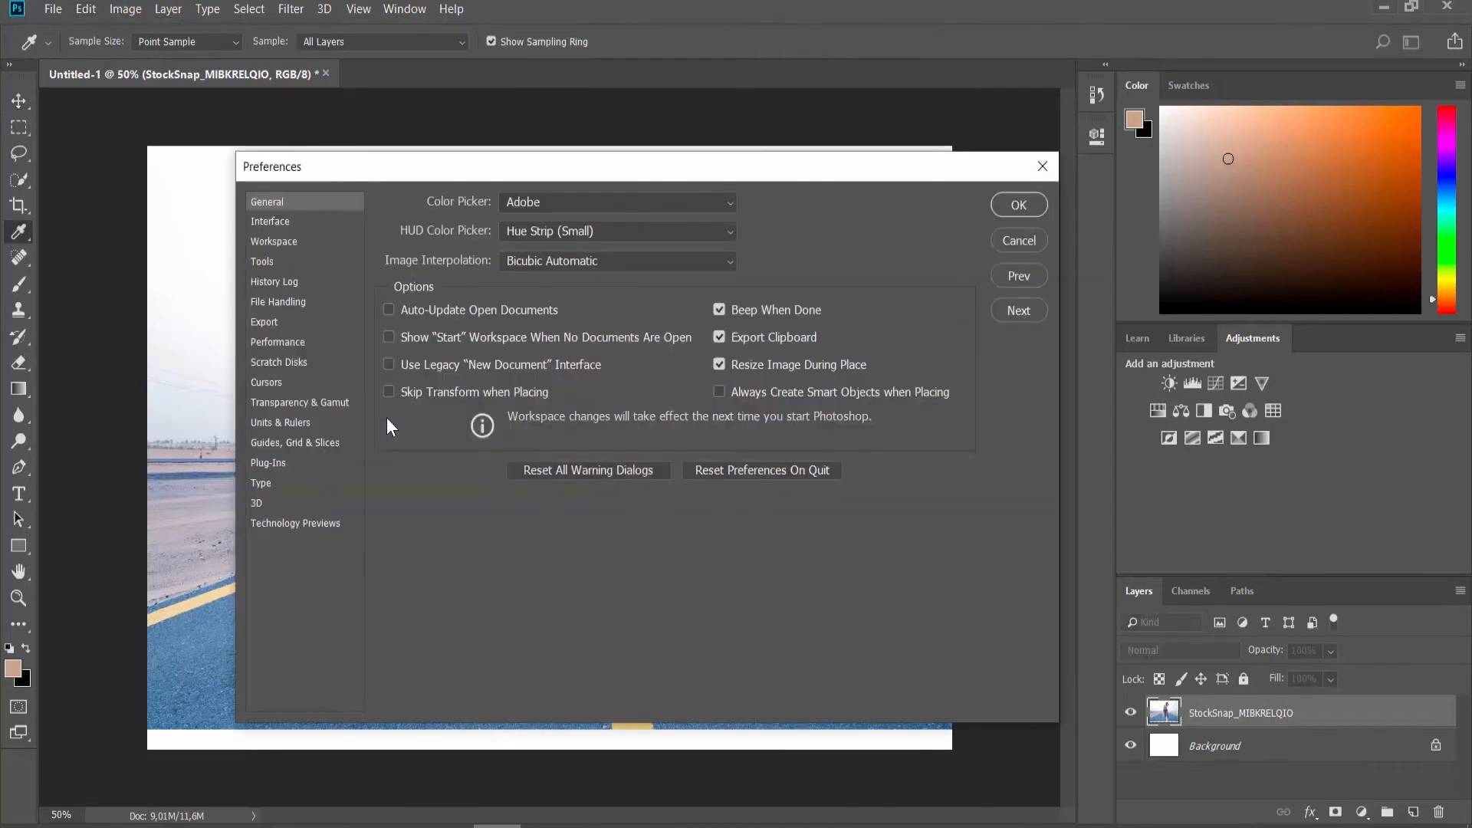
click(389, 337)
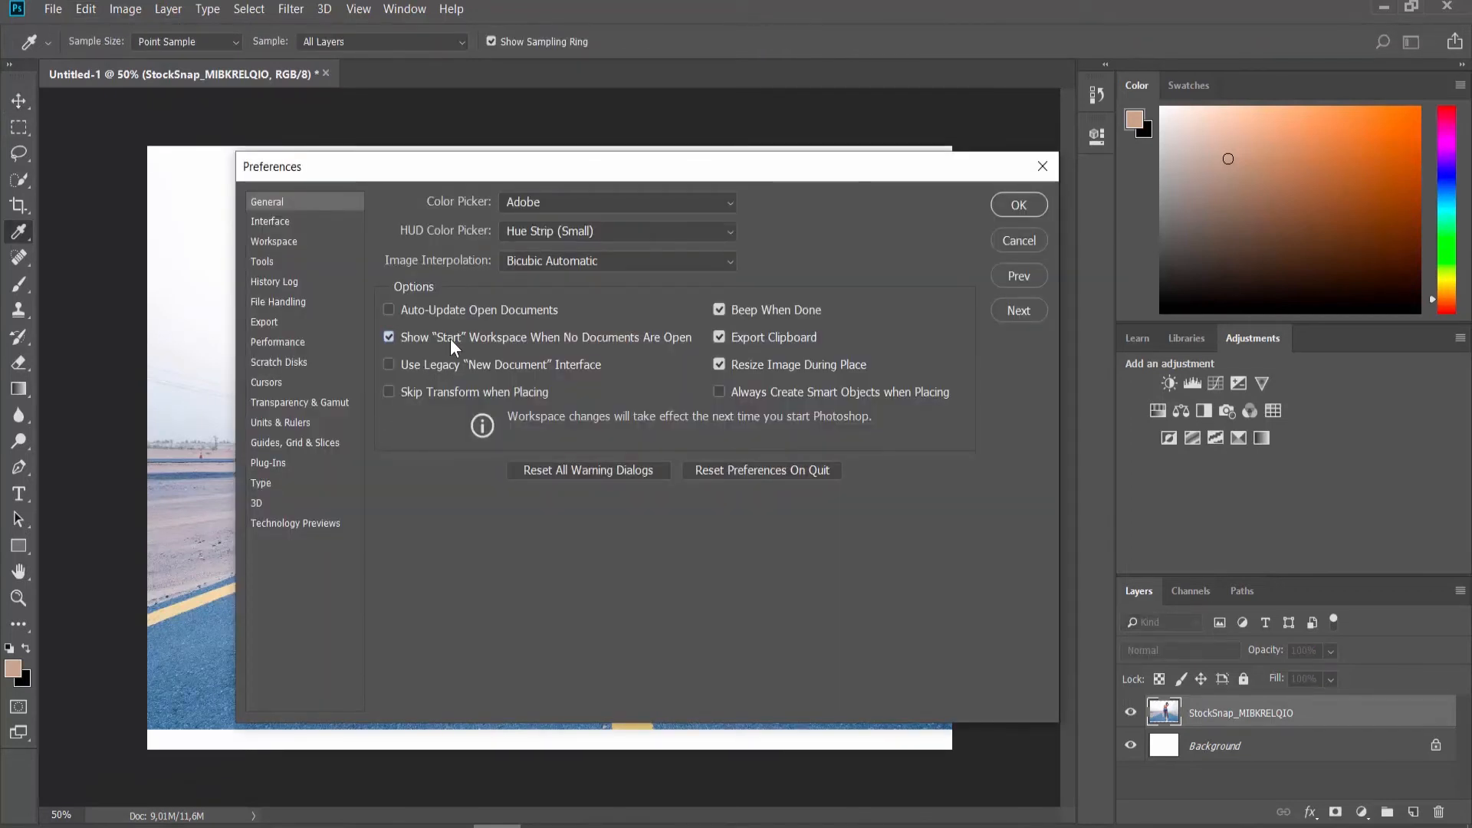
mouse_move(452, 346)
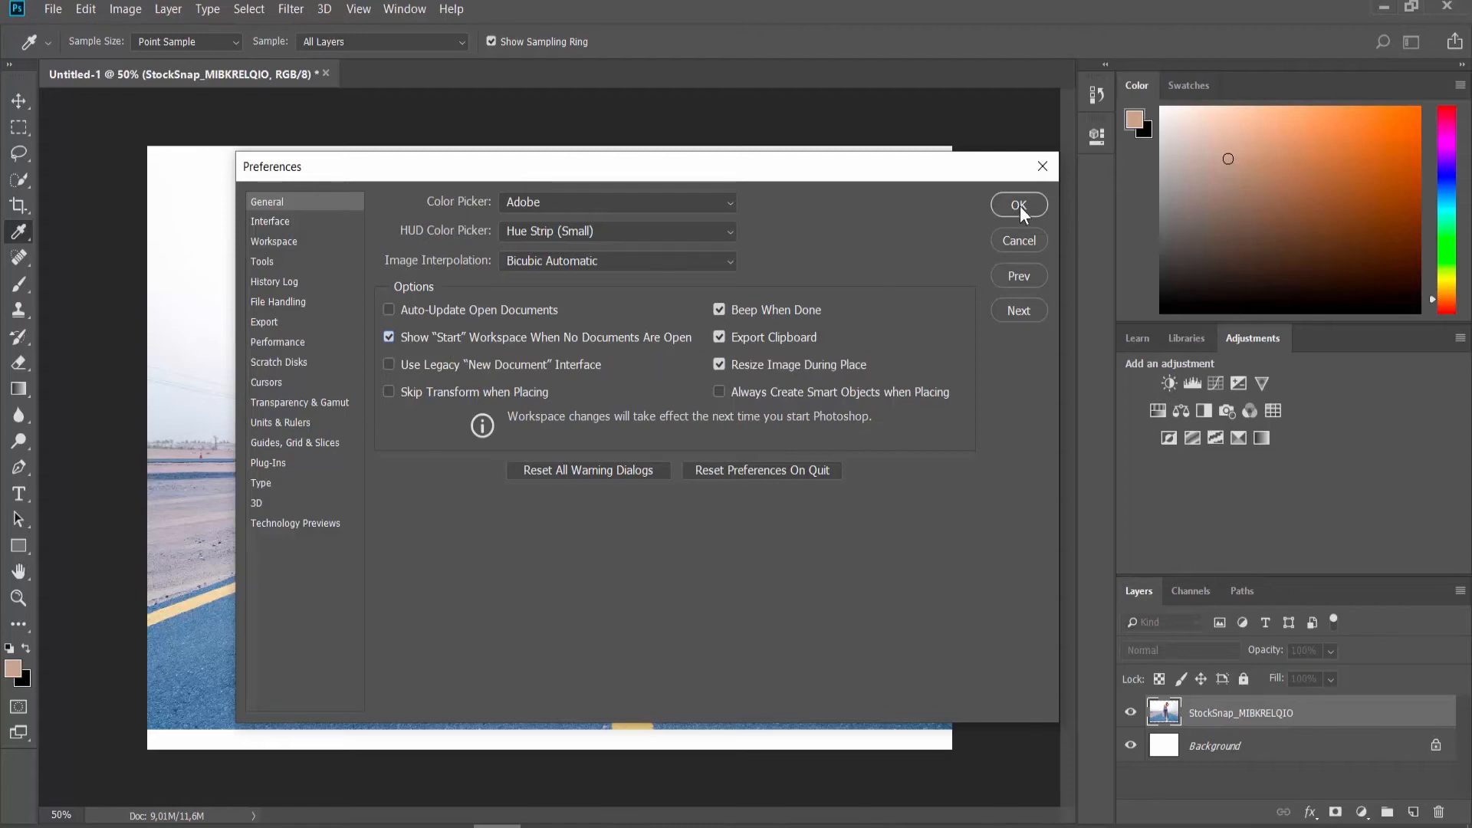
click(1019, 205)
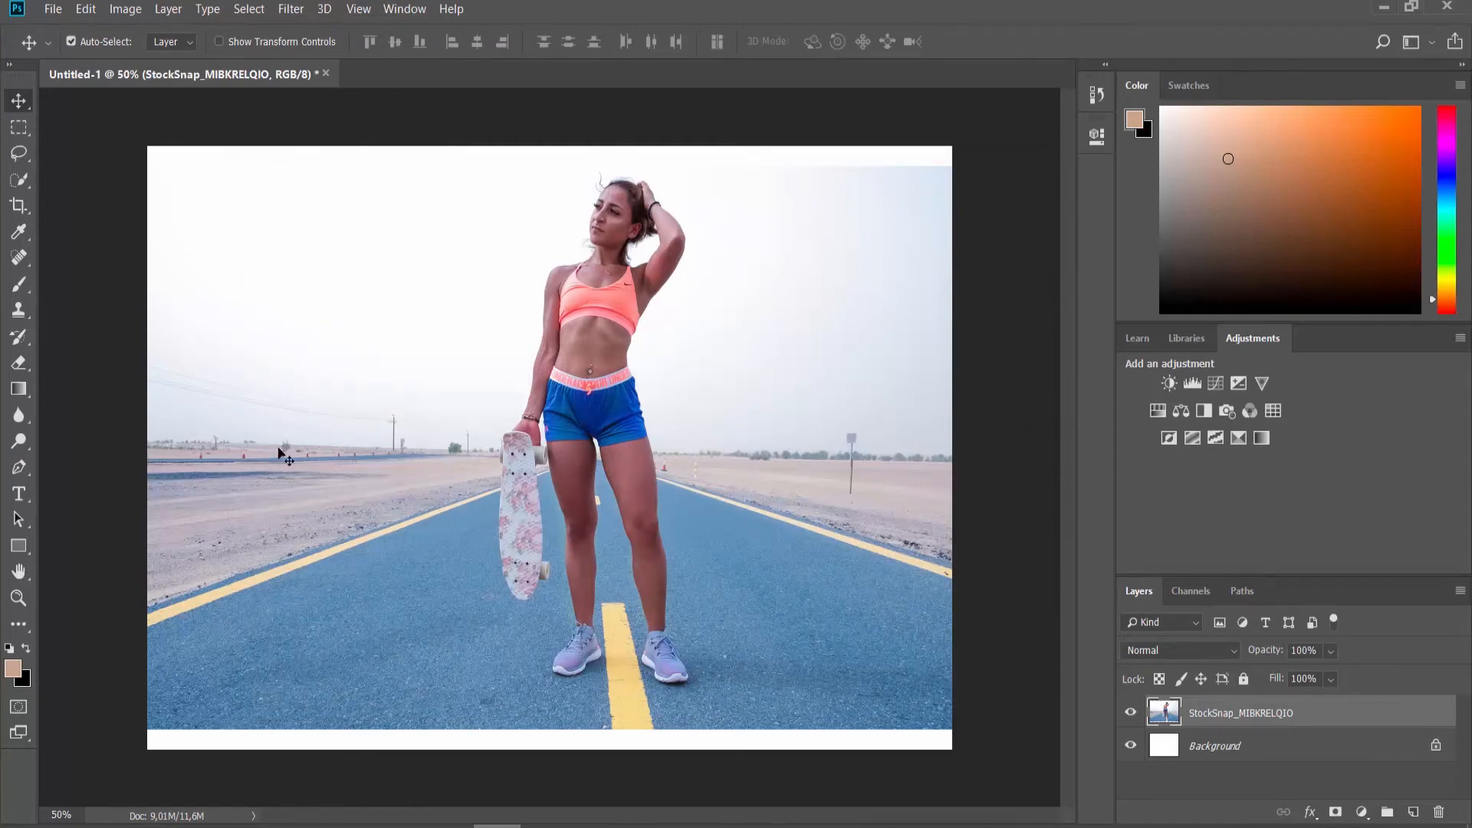
- Reopen Edit > Preferences > General to view the Start workspace option again
click(80, 8)
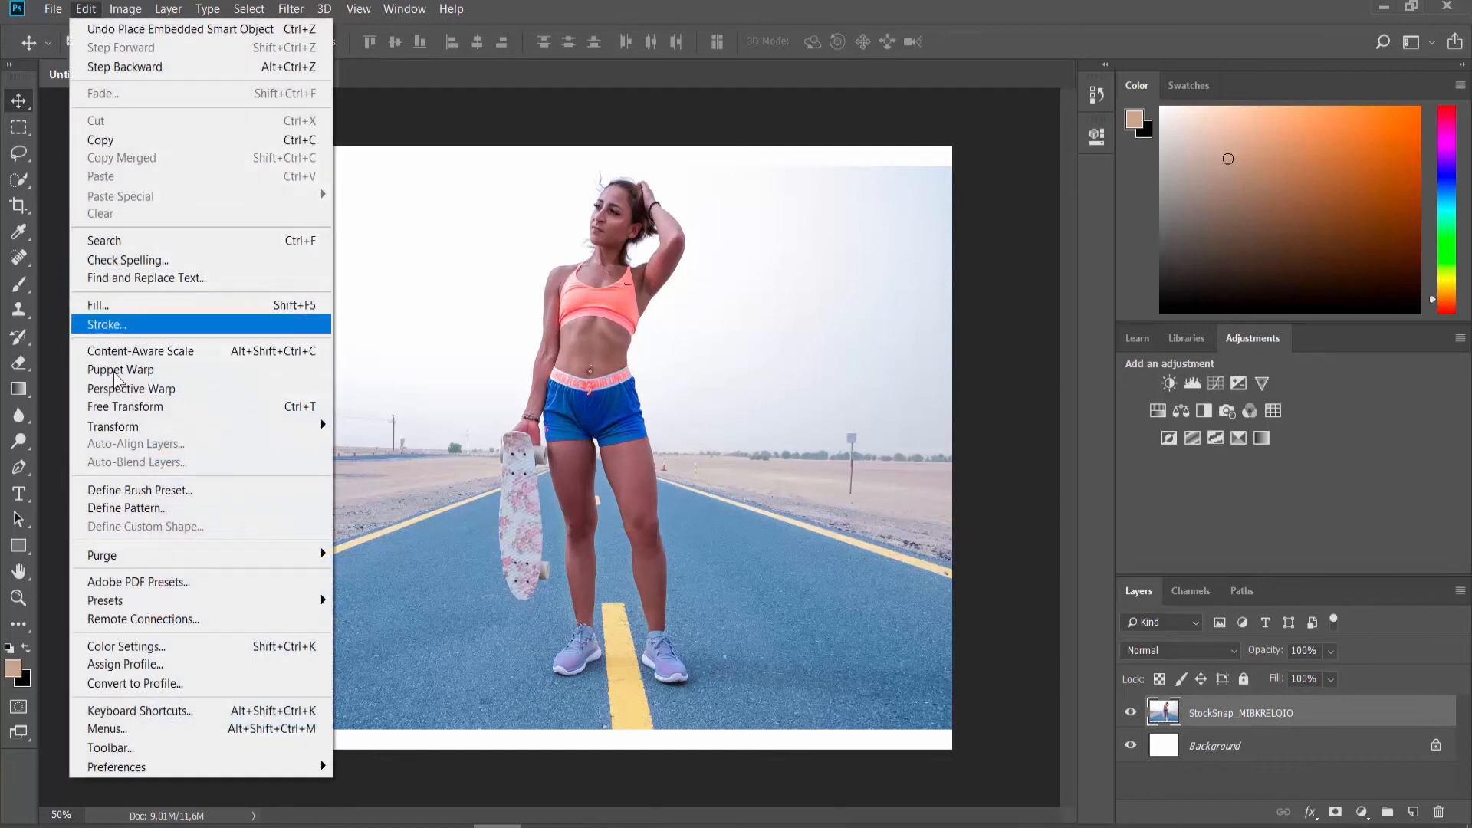
mouse_move(117, 767)
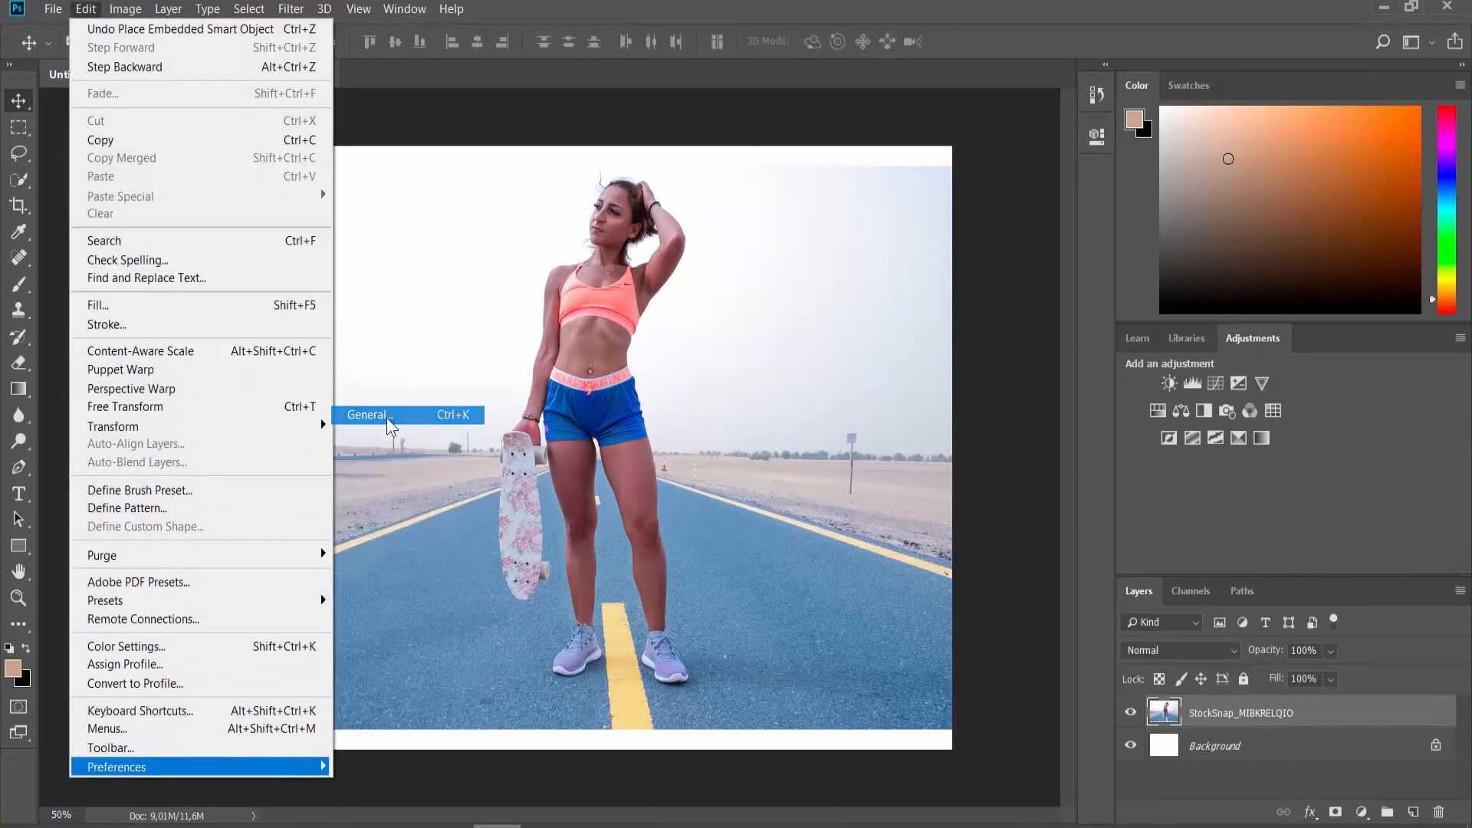
click(366, 415)
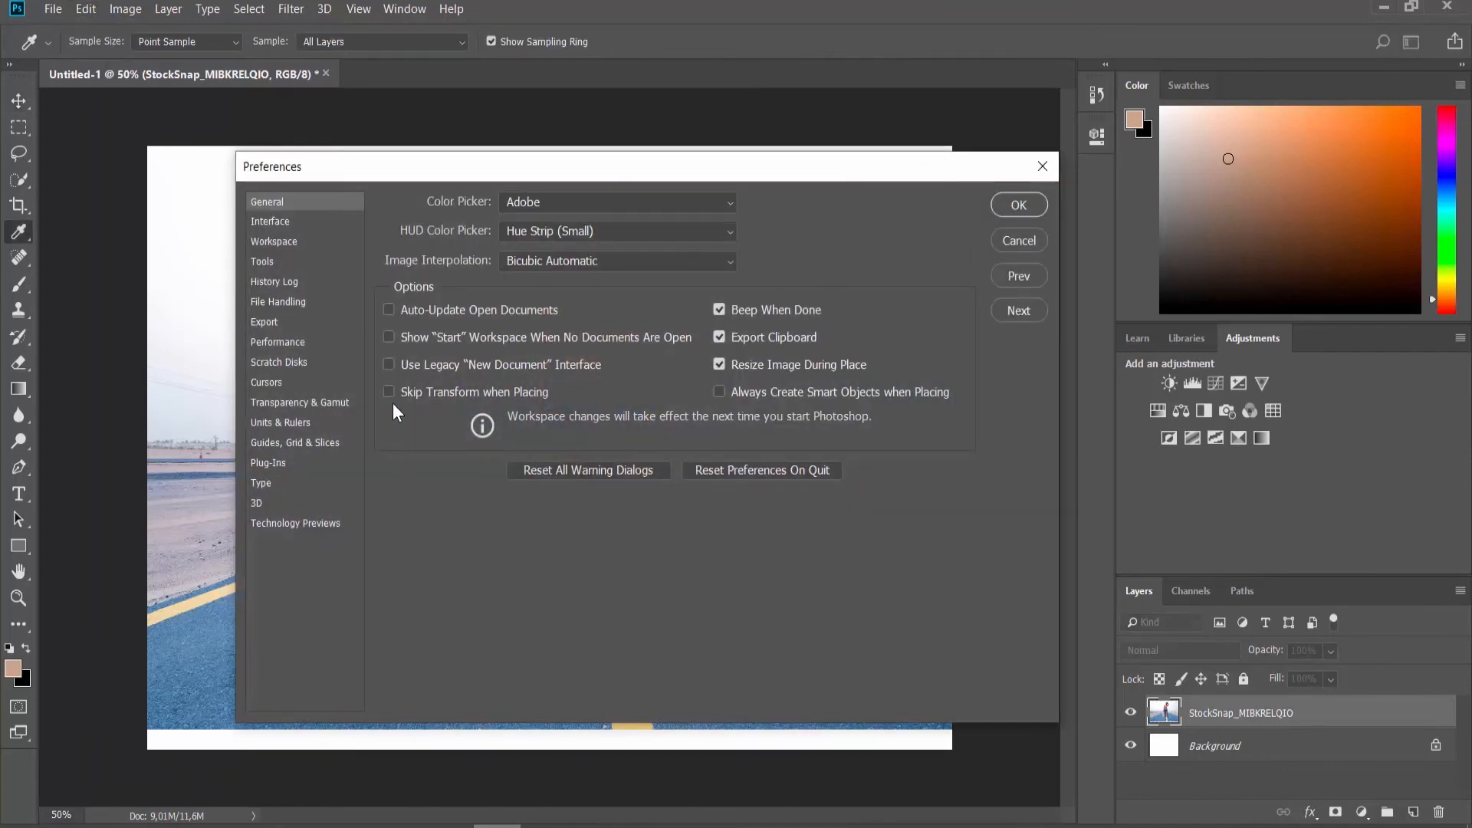